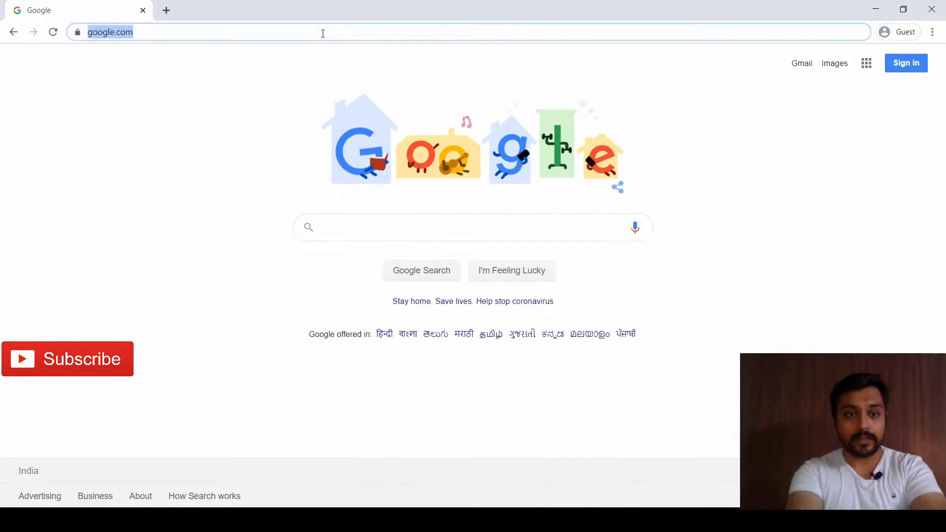
Step: Load kartikayvarma.com in the browser to view its GoDaddy parked placeholder page
type("kartikayvarma.com/?reqp=1&reqr=")
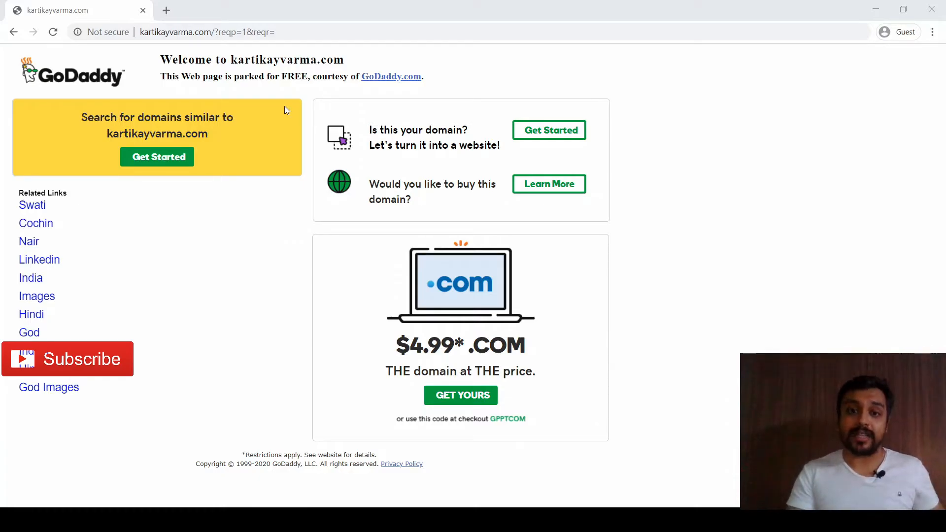
mouse_move(278, 95)
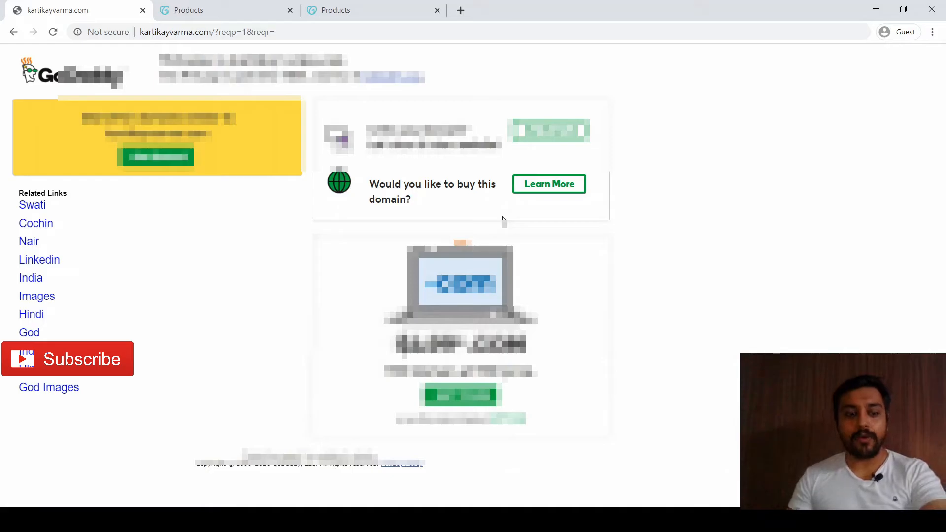
Step: From the products list, reach kartikayvarma.com's DNS records and select the A record's Parked value
left_click(224, 10)
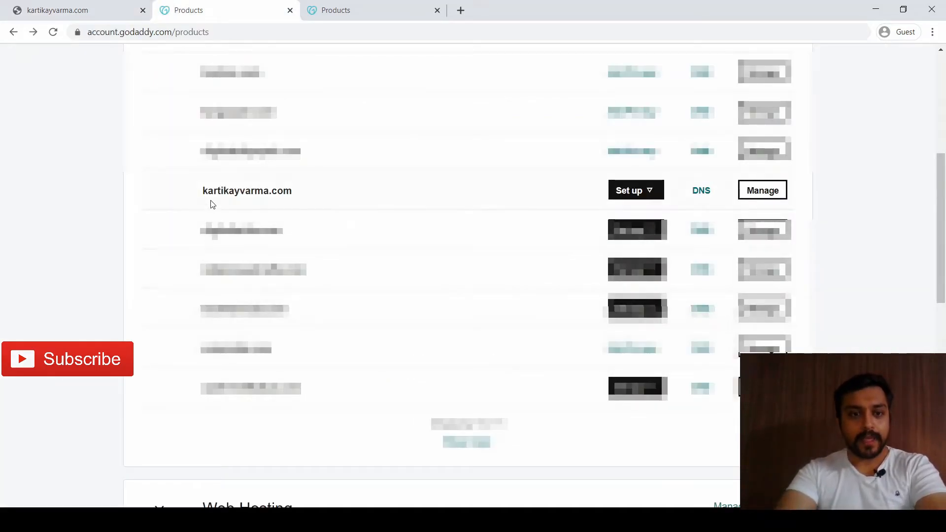
mouse_move(716, 208)
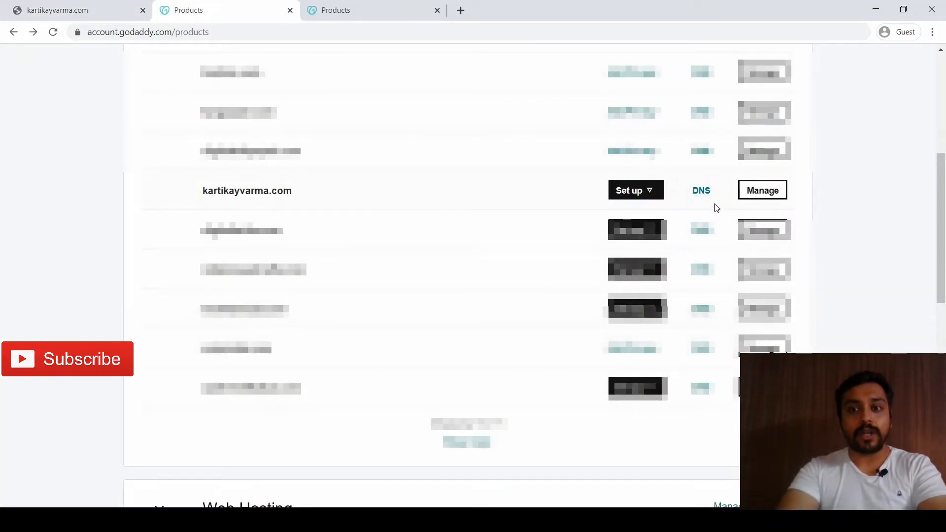
left_click(701, 190)
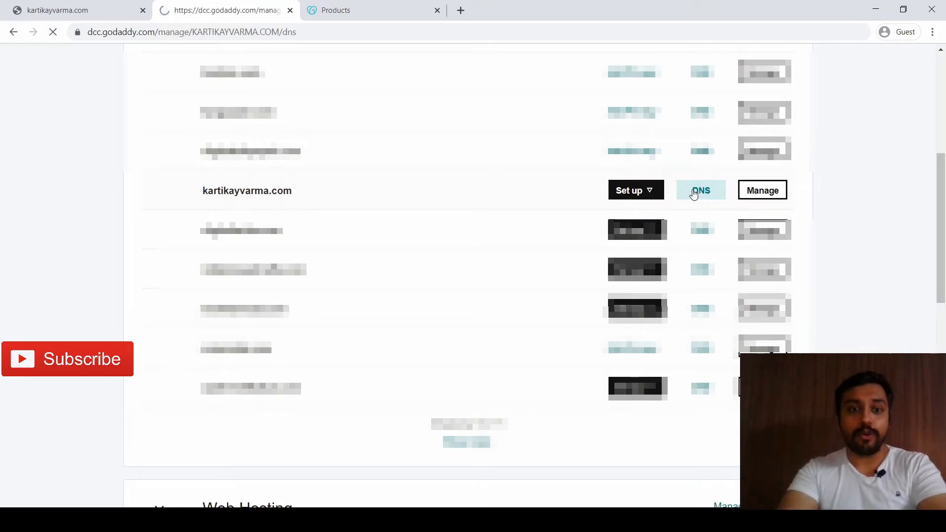
left_click(701, 191)
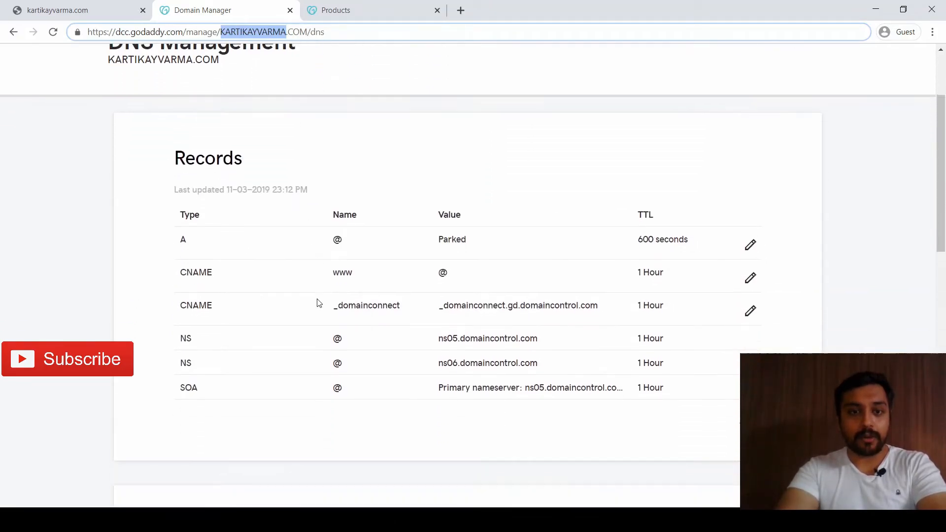
scroll("down", 3)
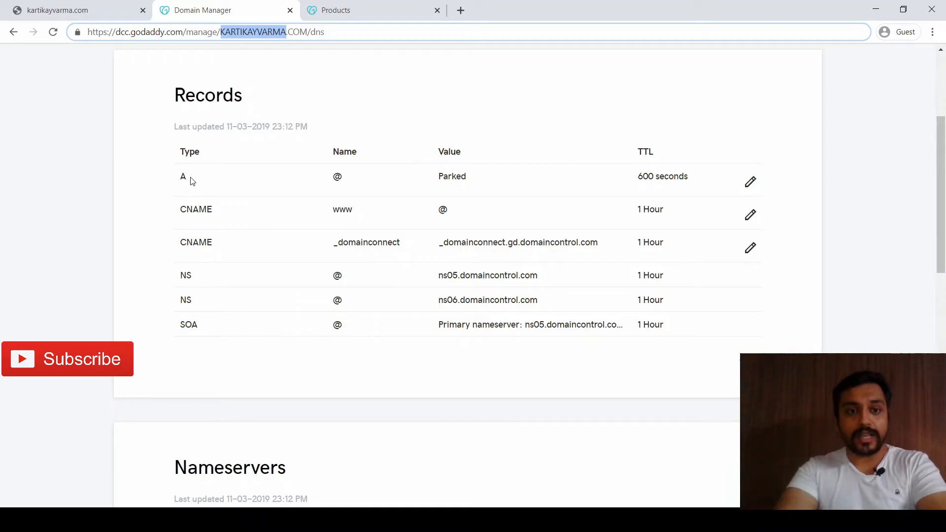
double_click(452, 176)
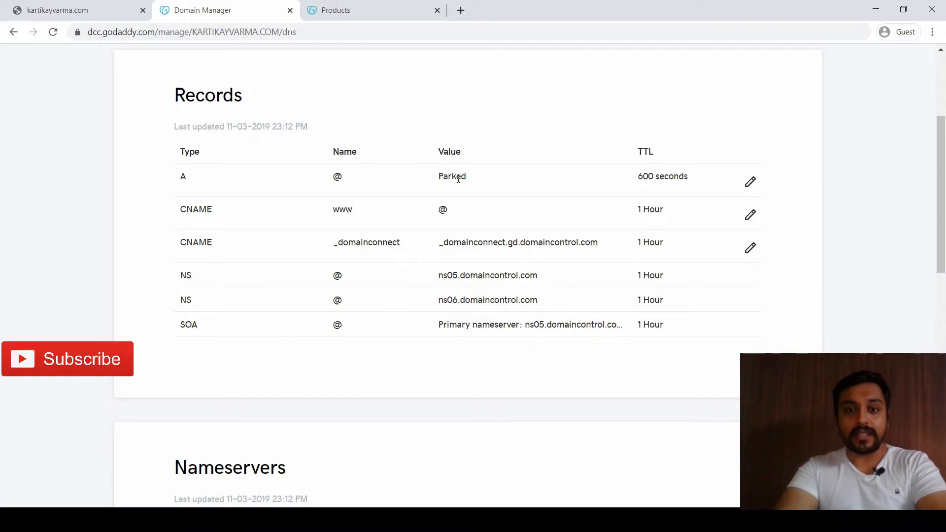
double_click(452, 175)
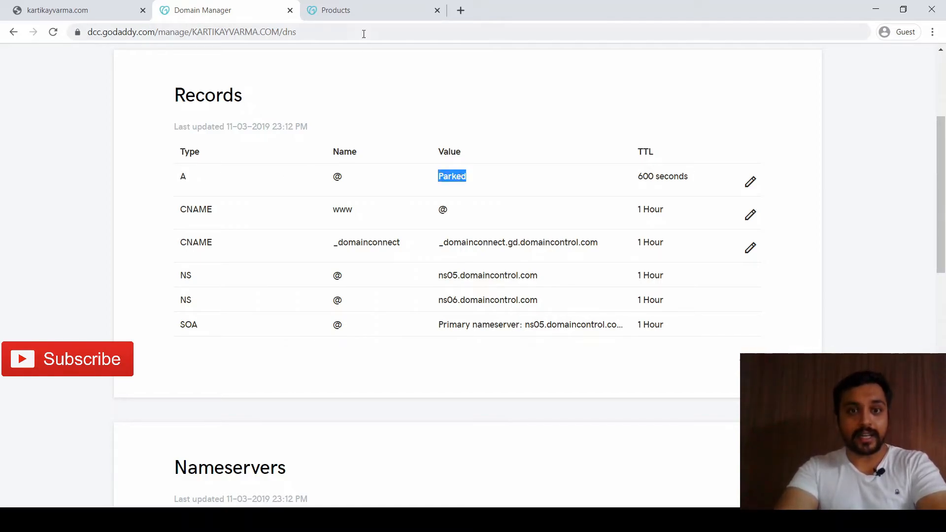
mouse_move(494, 182)
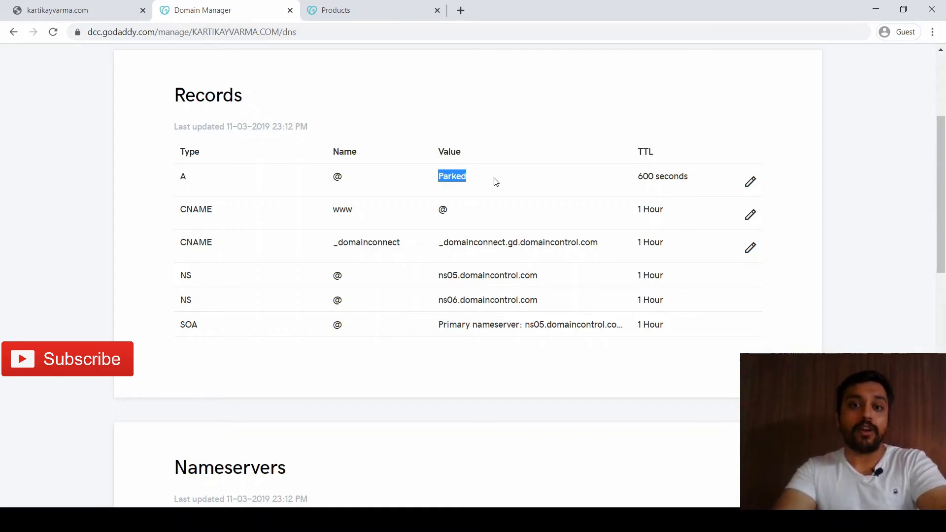
mouse_move(433, 208)
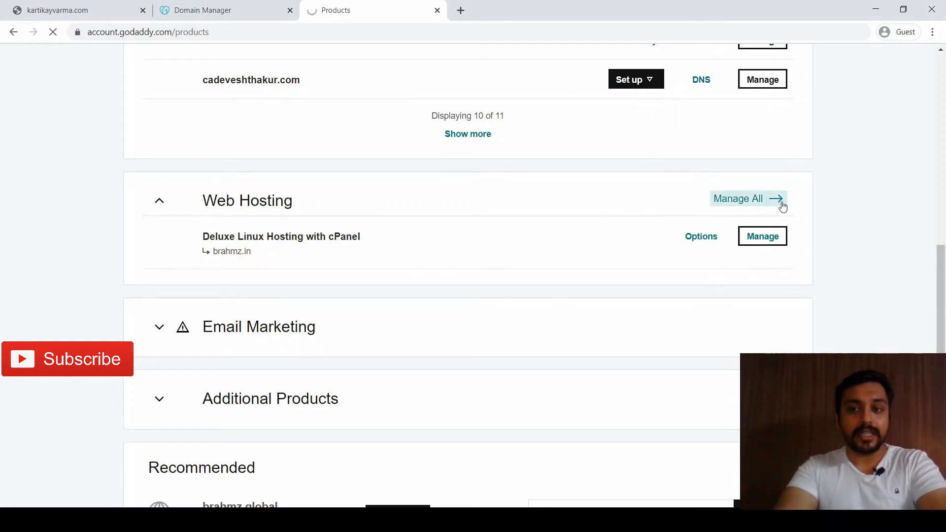
mouse_move(762, 235)
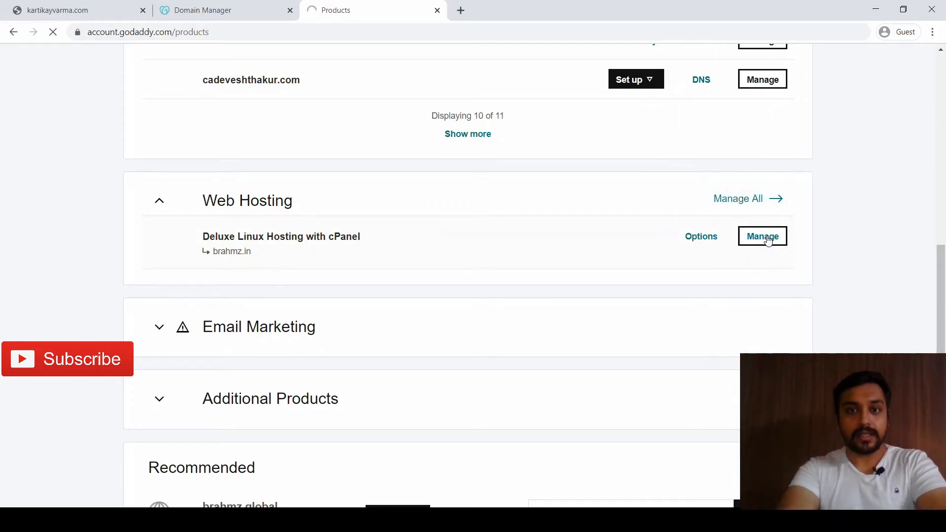
Step: Copy the shared IP 43.255.154.93 from the Linux hosting control panel and return to the DNS records
left_click(763, 235)
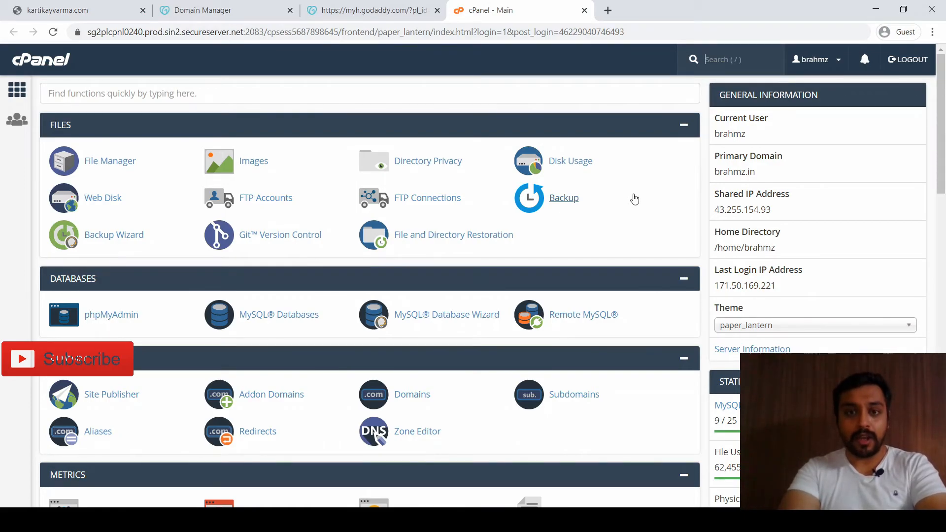
mouse_move(781, 249)
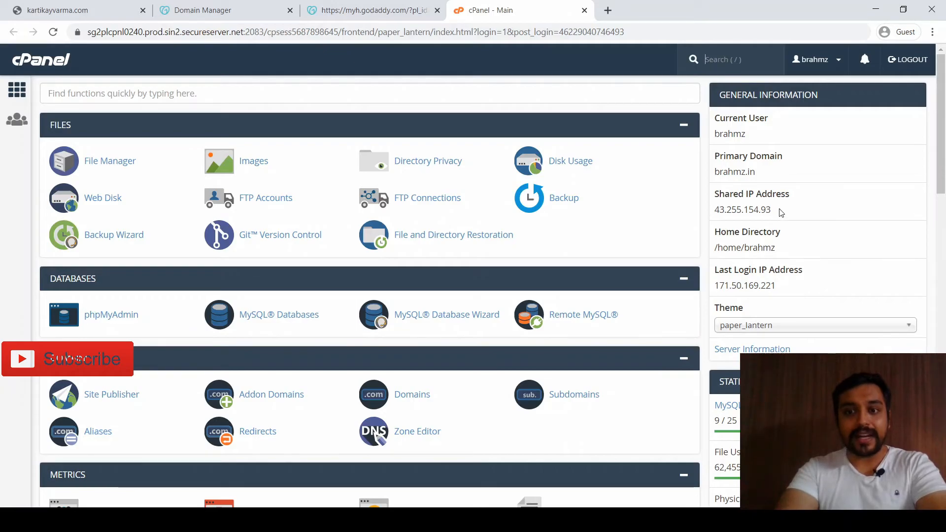
double_click(743, 209)
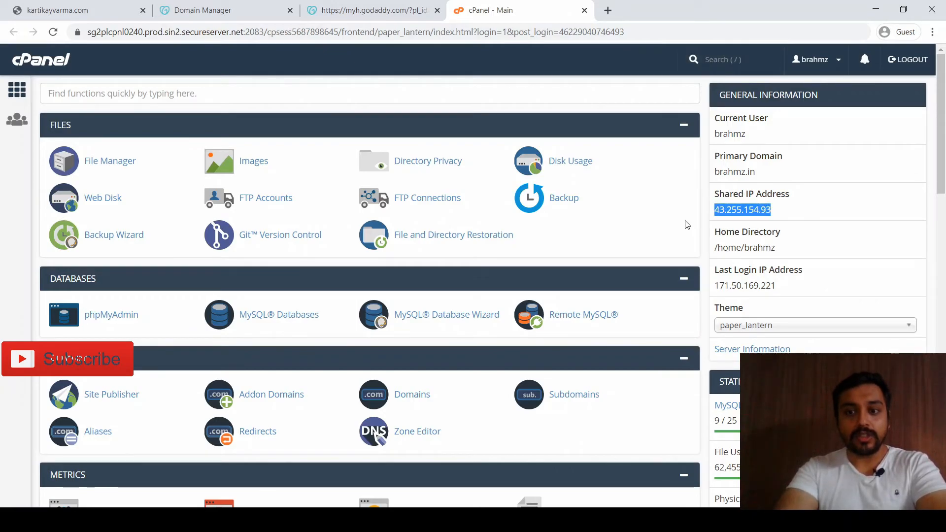
left_click(201, 9)
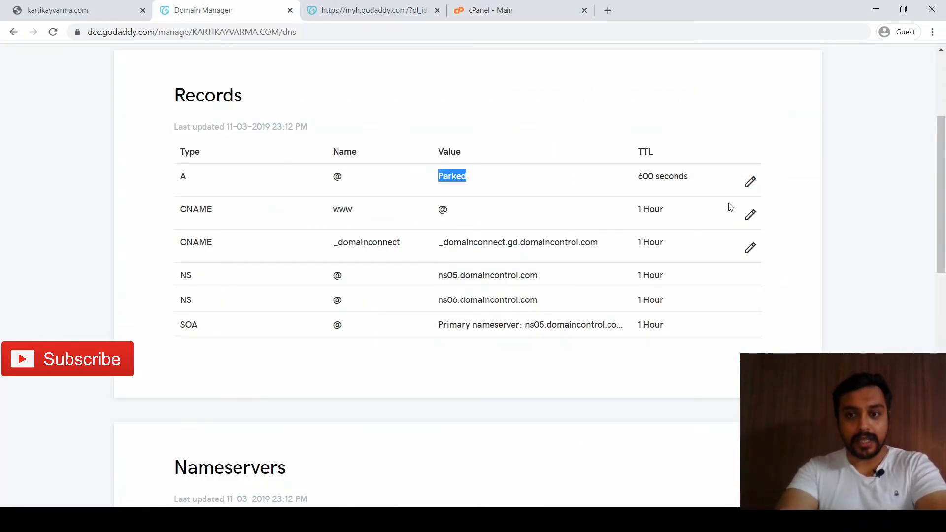
Step: Edit the @ A record to point to 43.255.154.93 and save the change
left_click(752, 182)
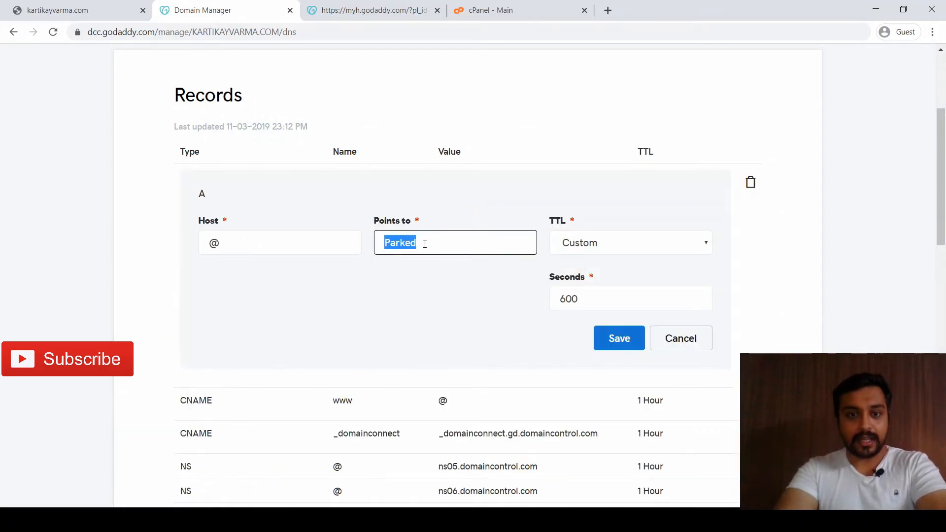
type("43.255.154.93")
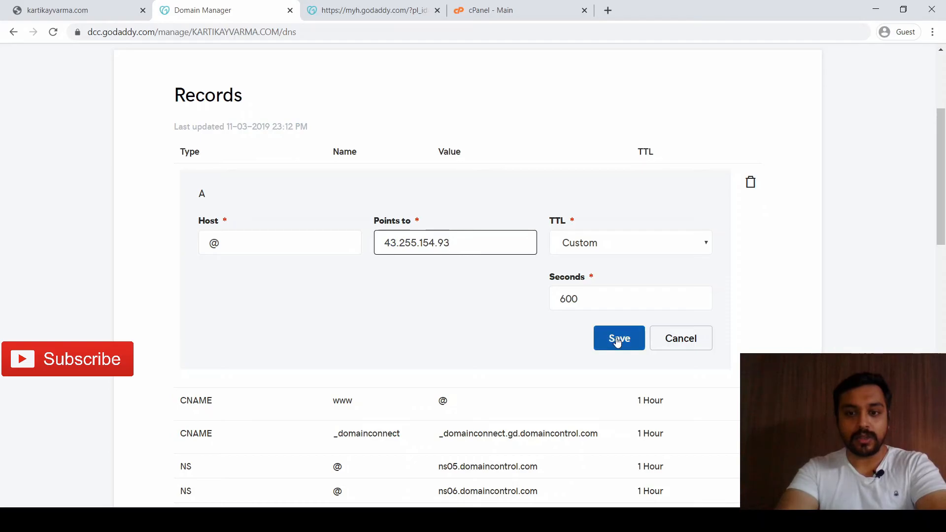
left_click(619, 338)
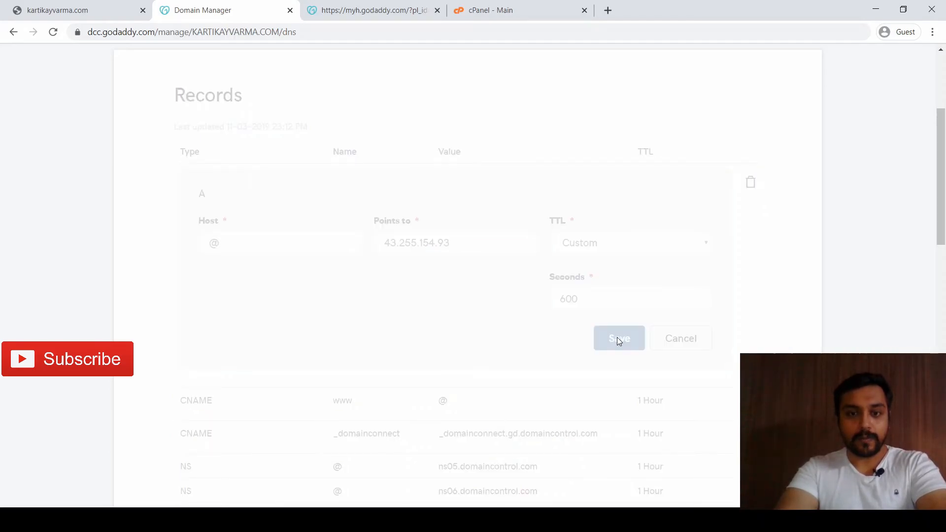
left_click(620, 338)
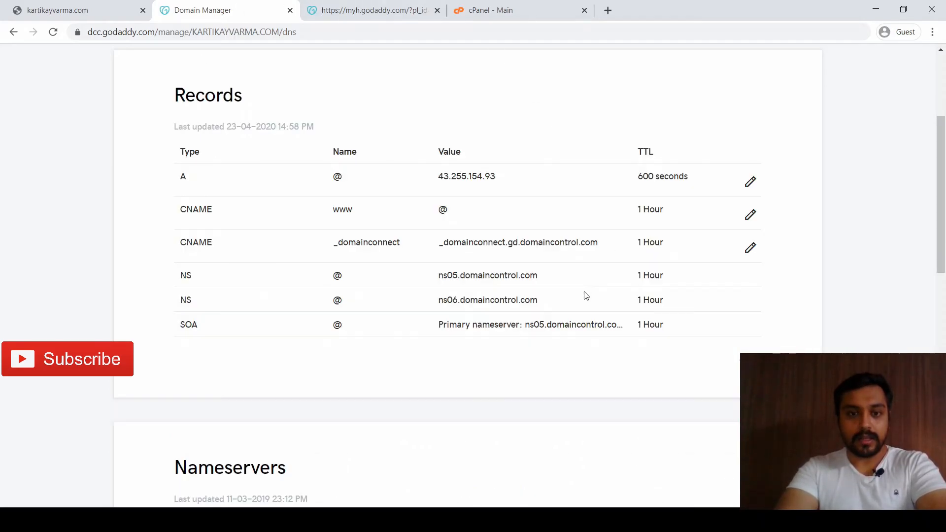
double_click(466, 175)
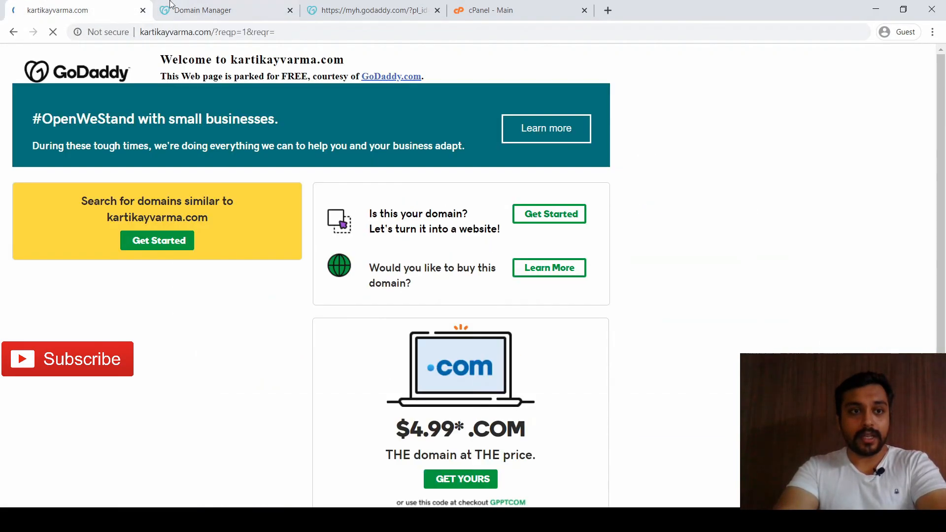
left_click(202, 10)
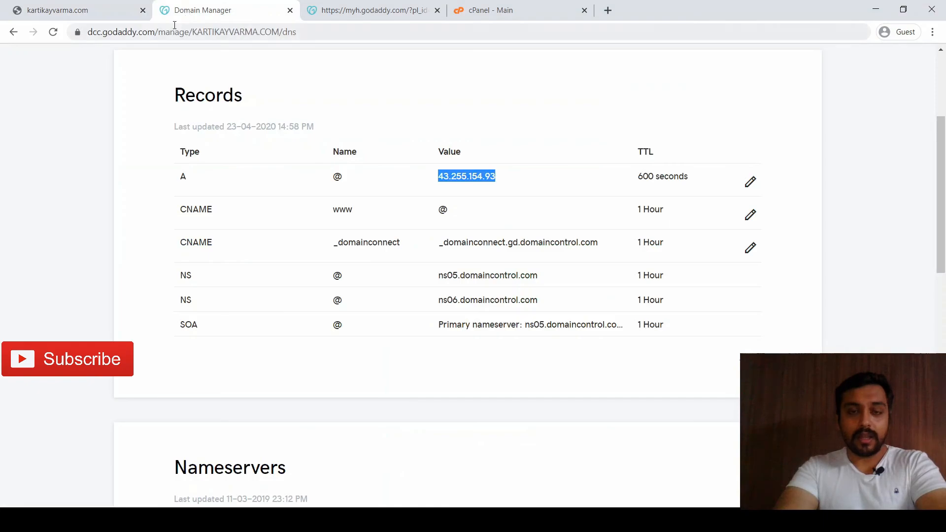